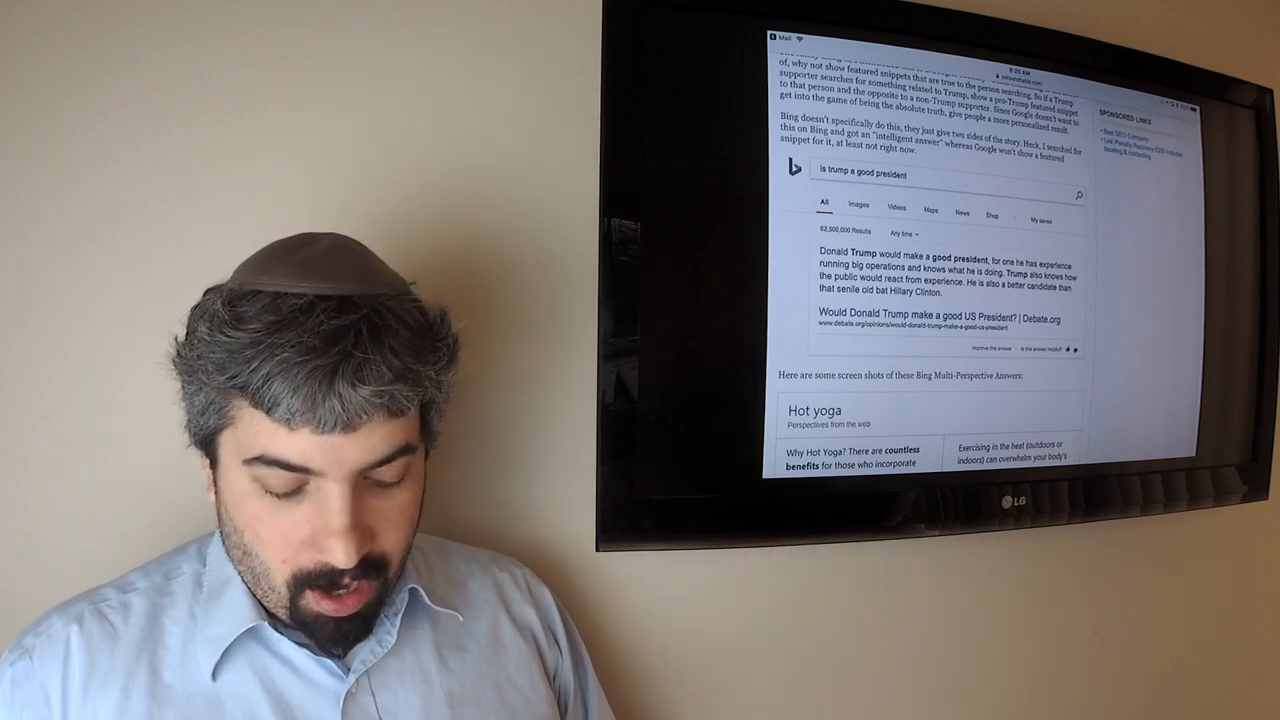
pyautogui.scroll(-3)
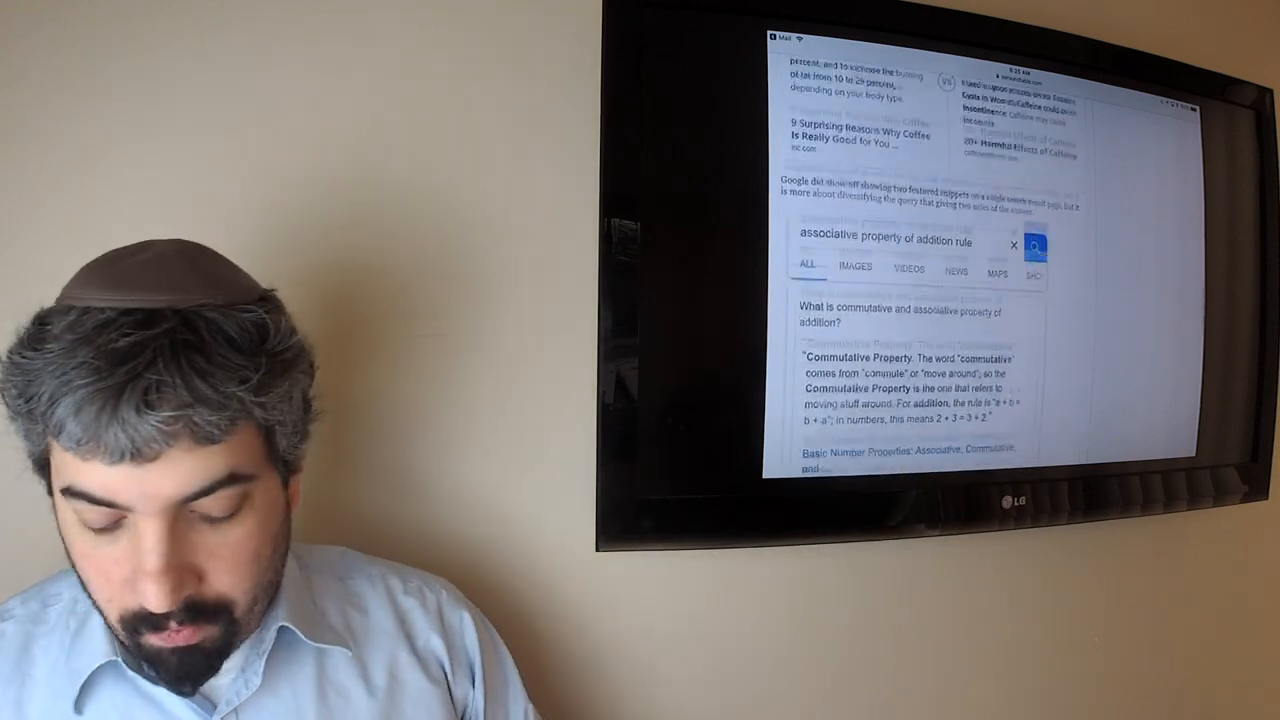
pyautogui.scroll(-3)
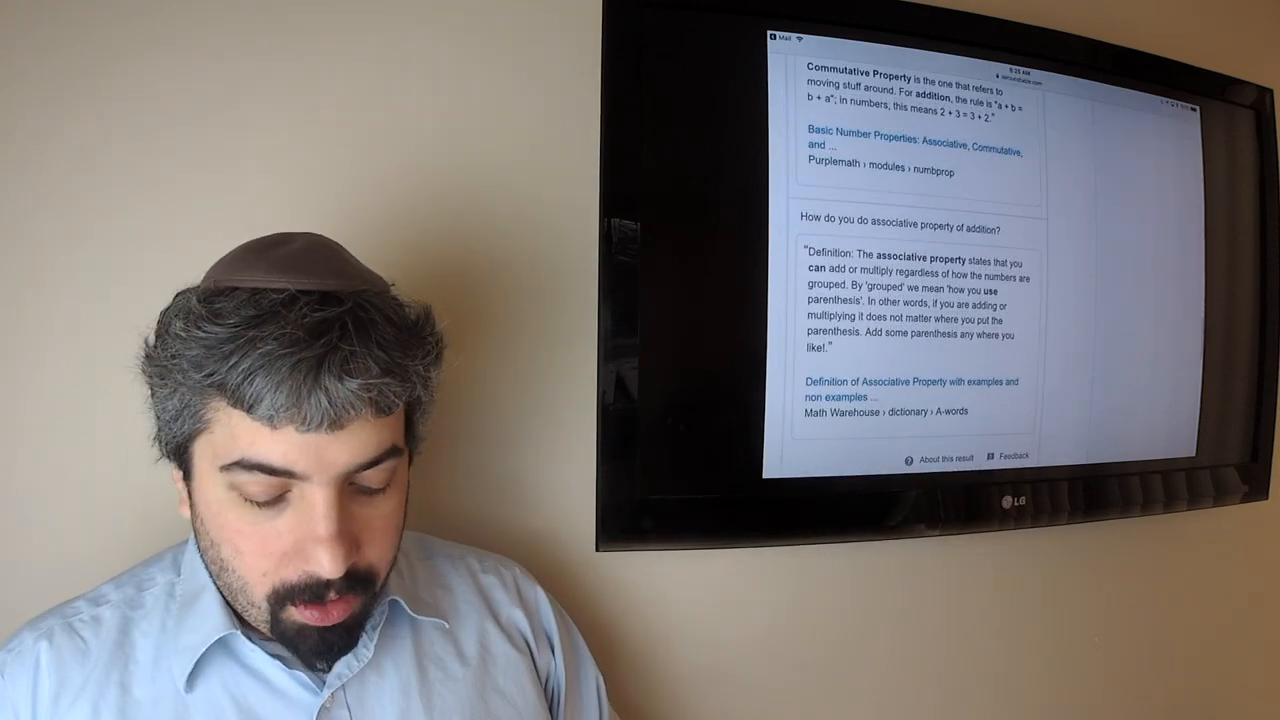